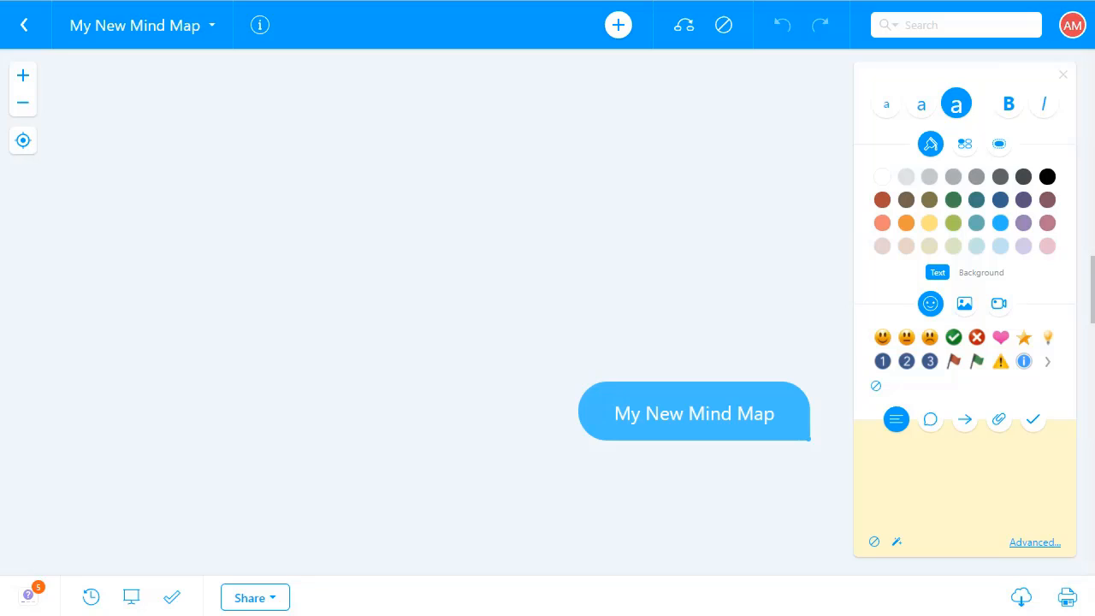
mouse_move(1081, 106)
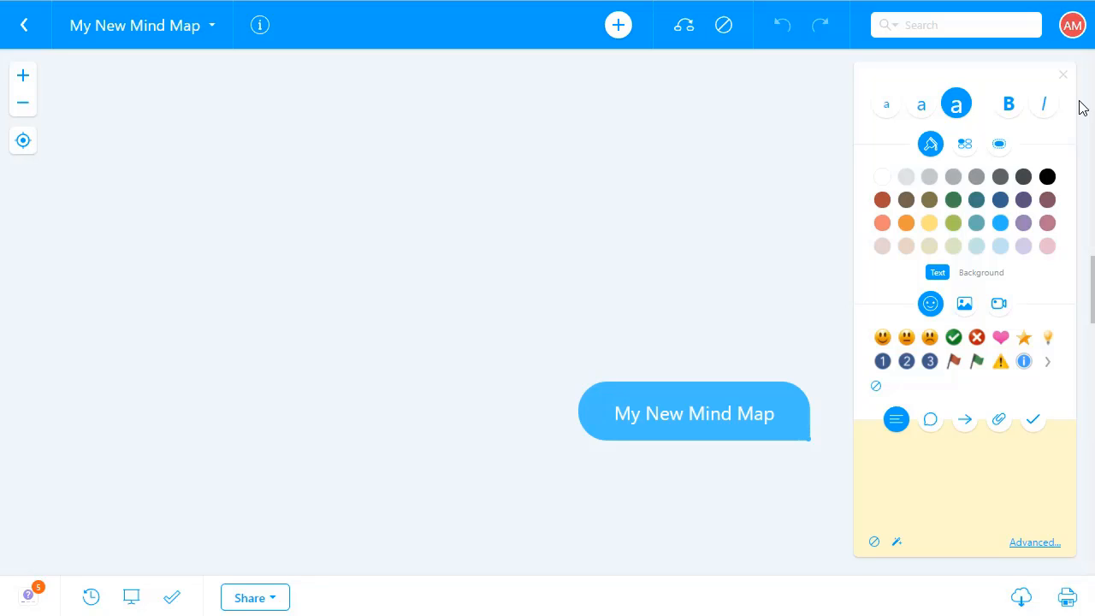
mouse_move(813, 520)
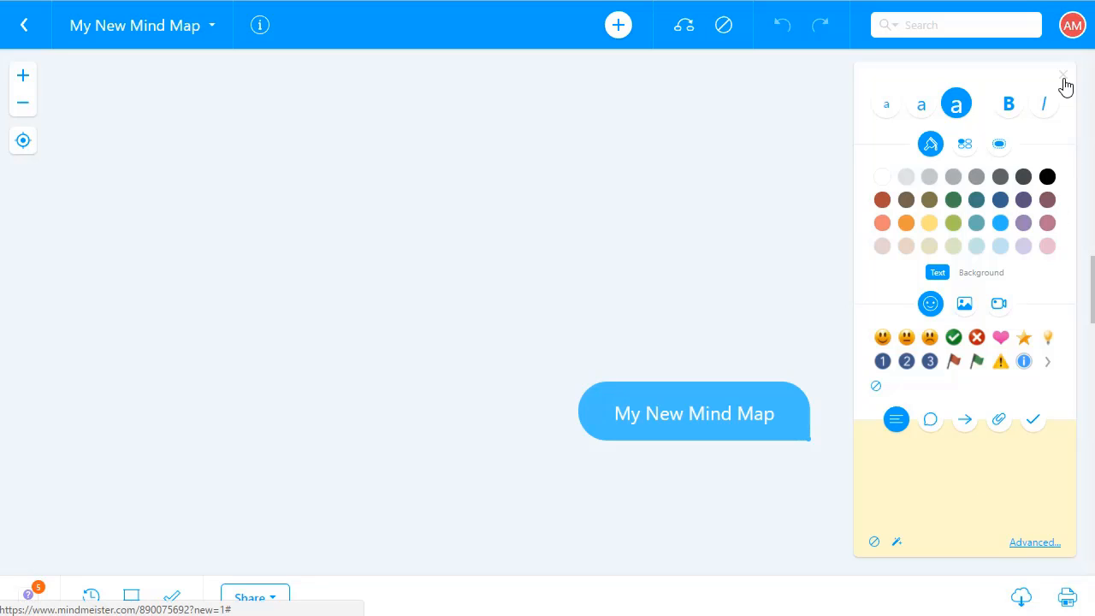
mouse_move(1064, 82)
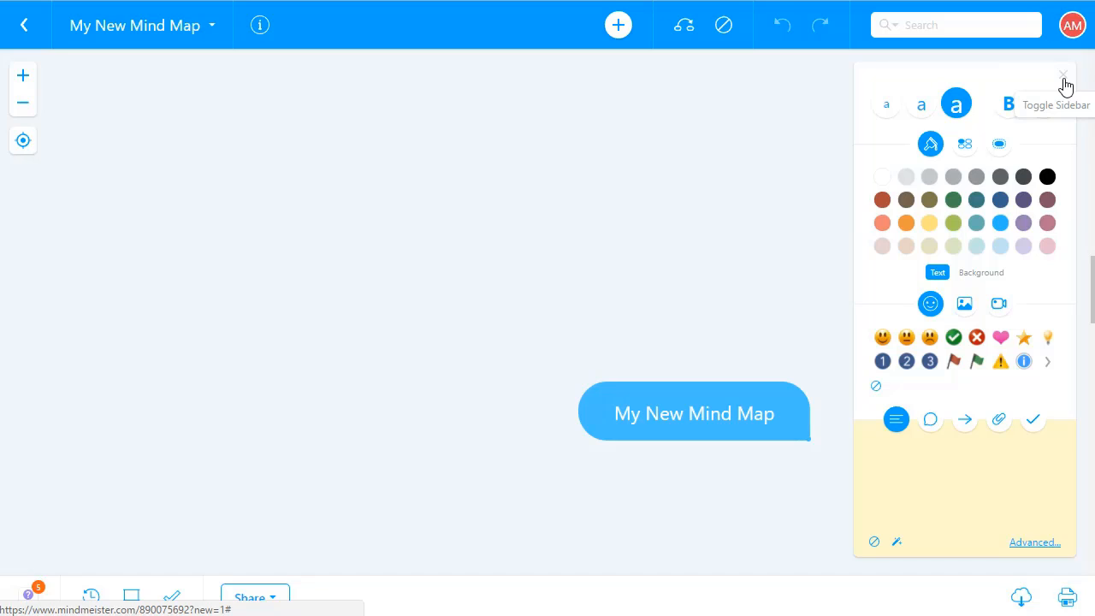
mouse_move(860, 156)
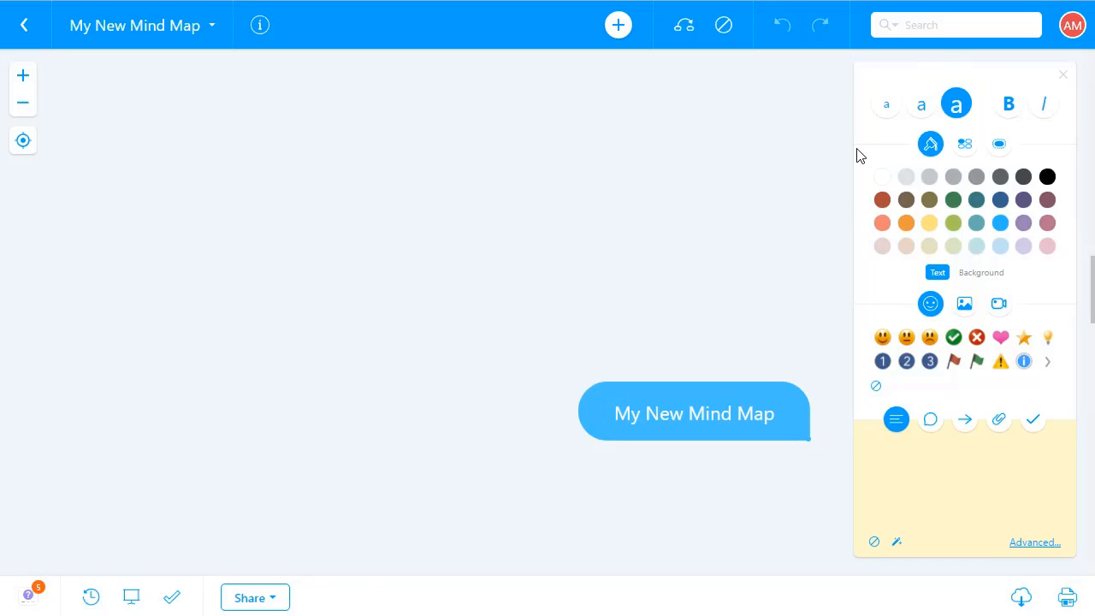
Step: Name the central topic 'The new map' and add topics 'one', 'two', with 'sub1' under 'two'
left_click_drag(694, 412, 527, 373)
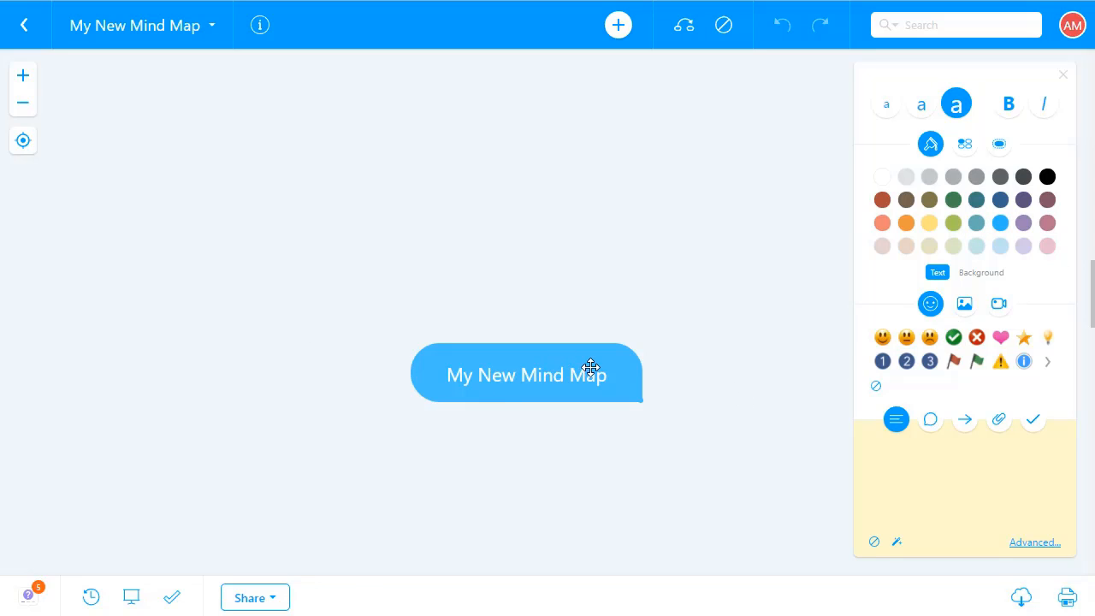
type("The new map")
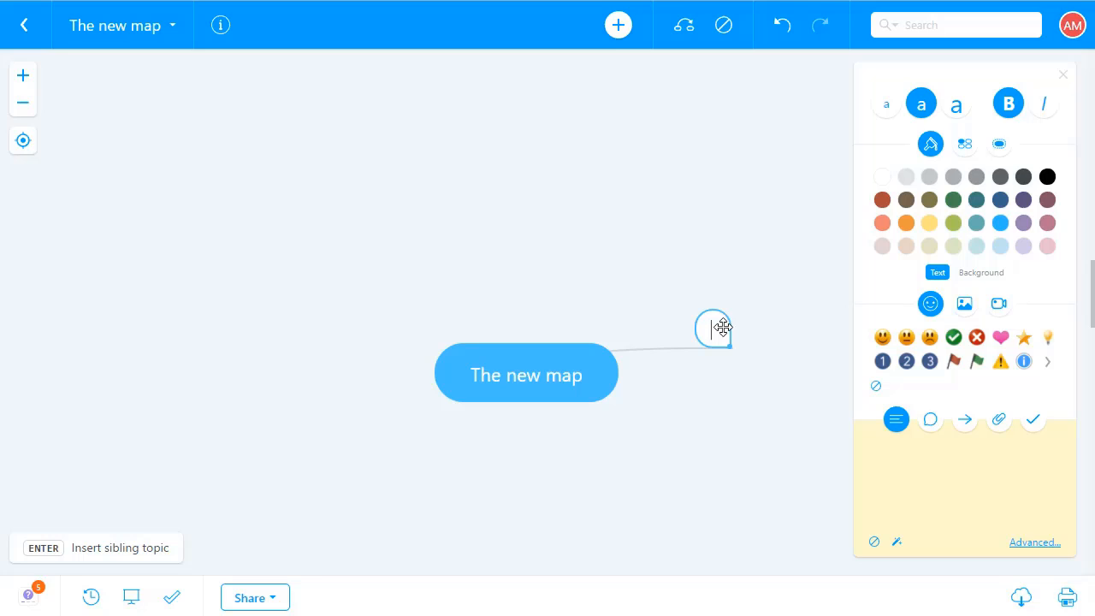
mouse_move(719, 332)
type("one")
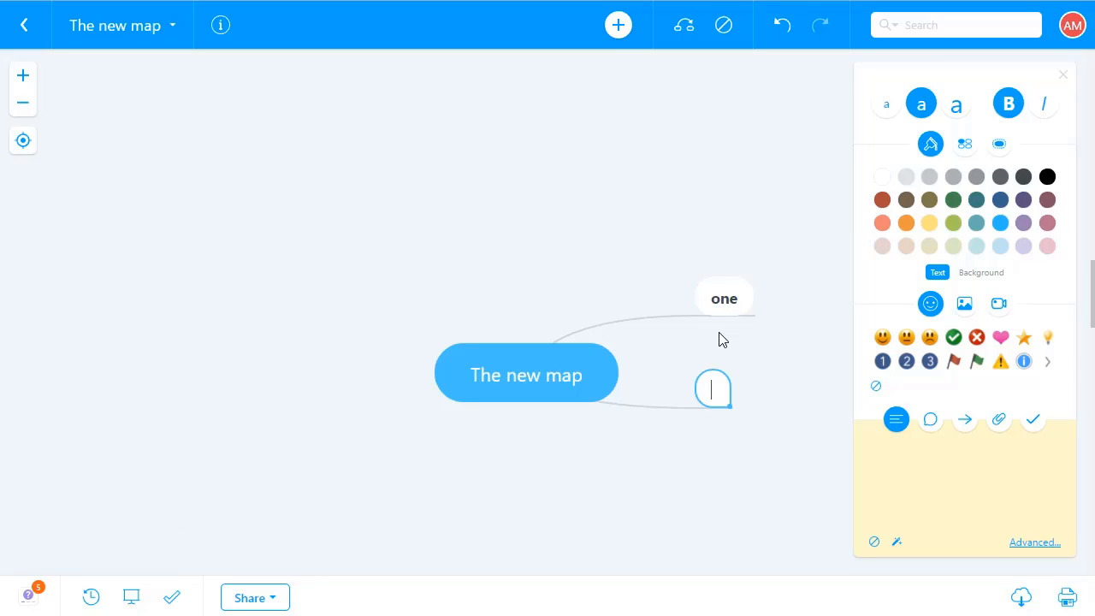
type("two")
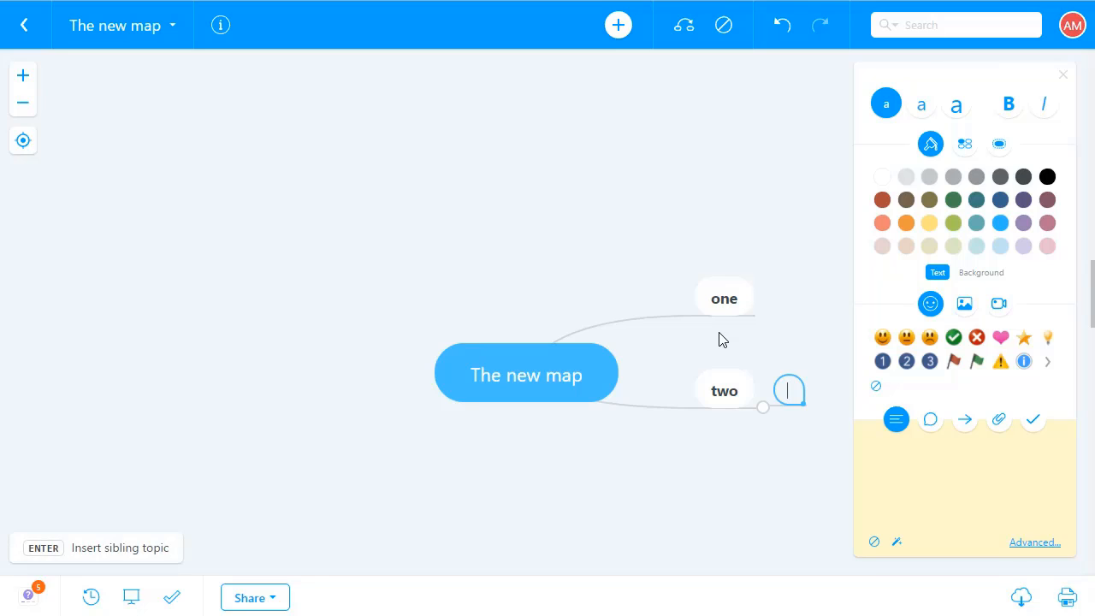
type("sub1")
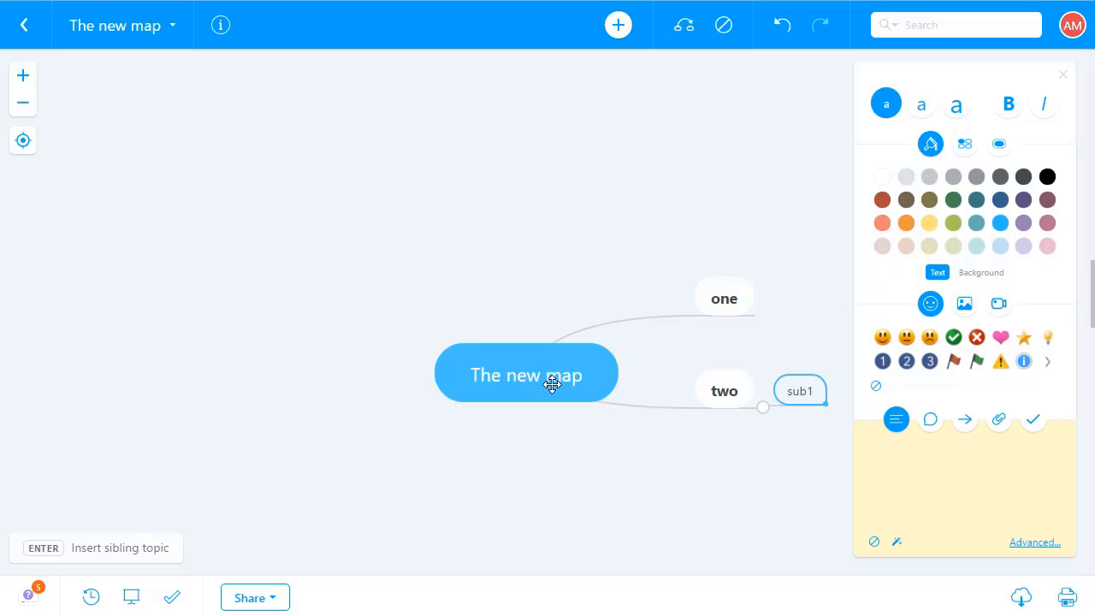
mouse_move(765, 412)
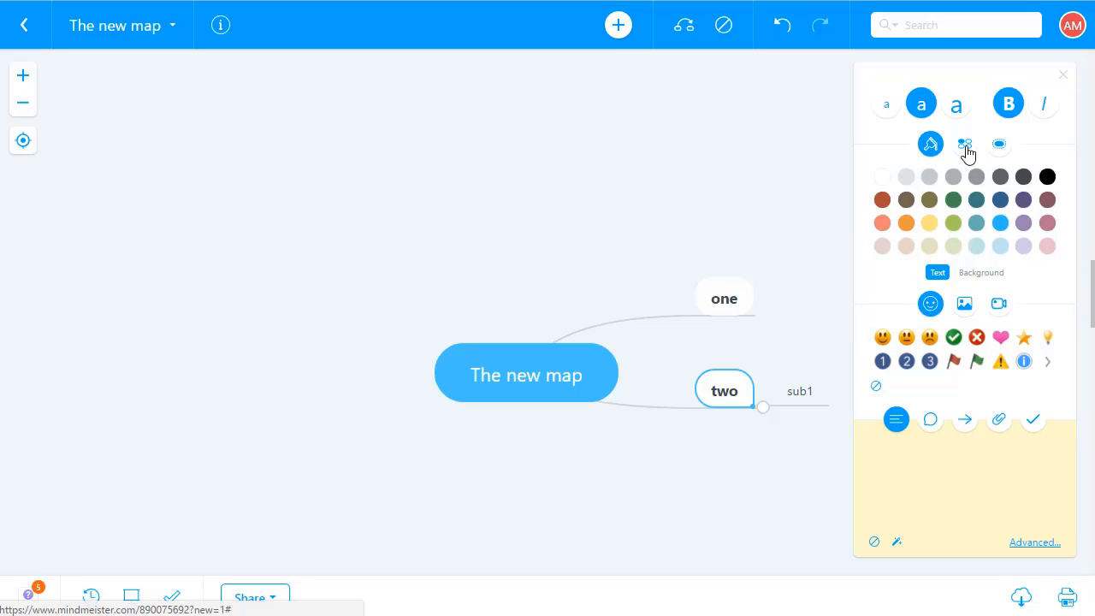
mouse_move(997, 424)
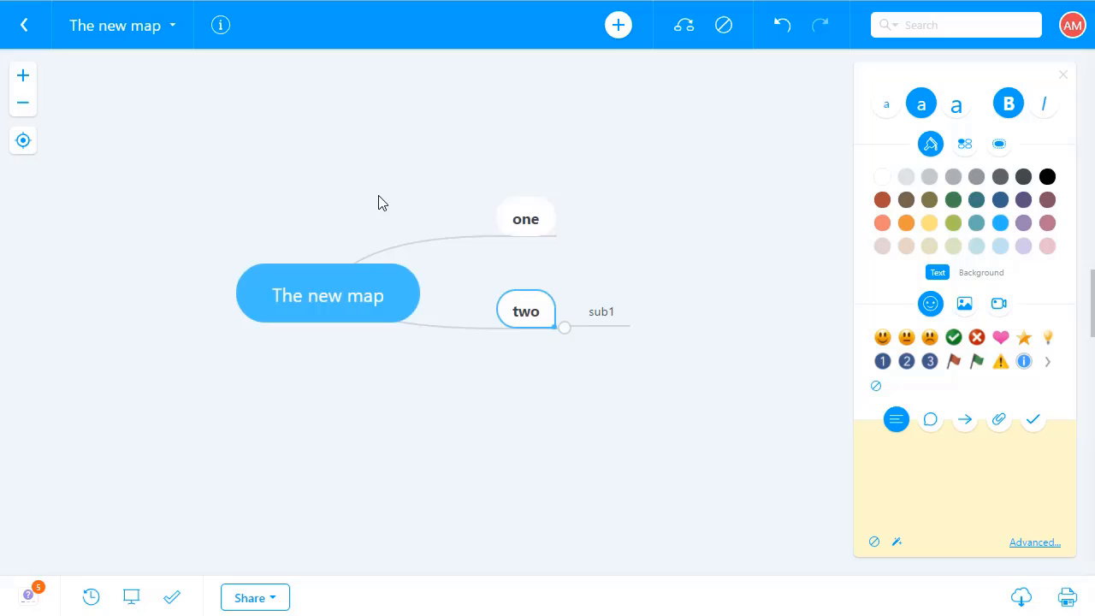
Step: Move topic 'one' to sit higher above the central topic
left_click_drag(525, 219, 332, 129)
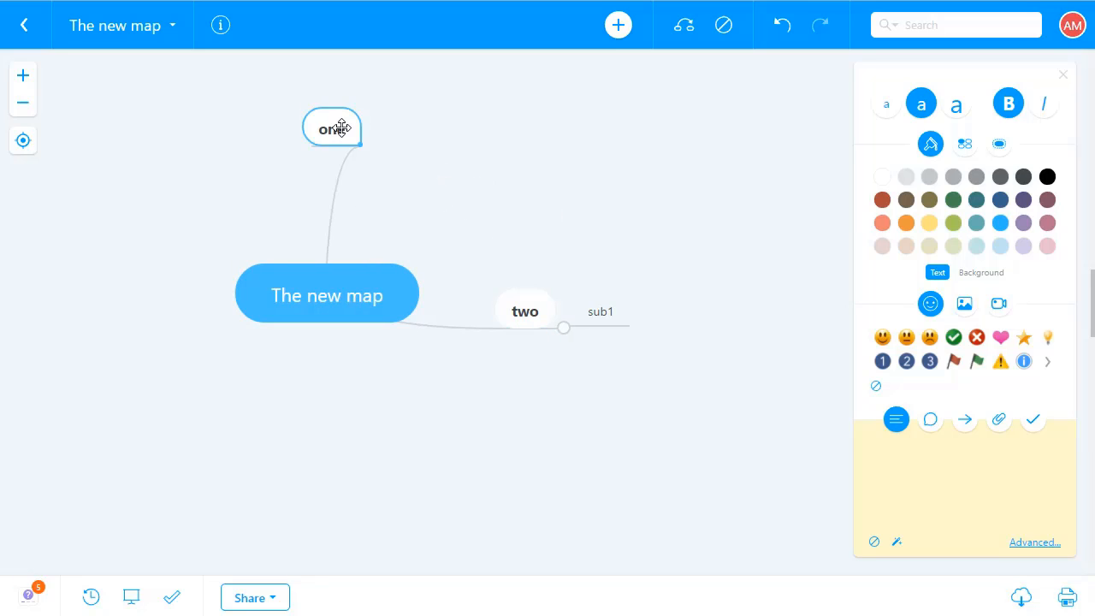
left_click_drag(332, 127, 509, 113)
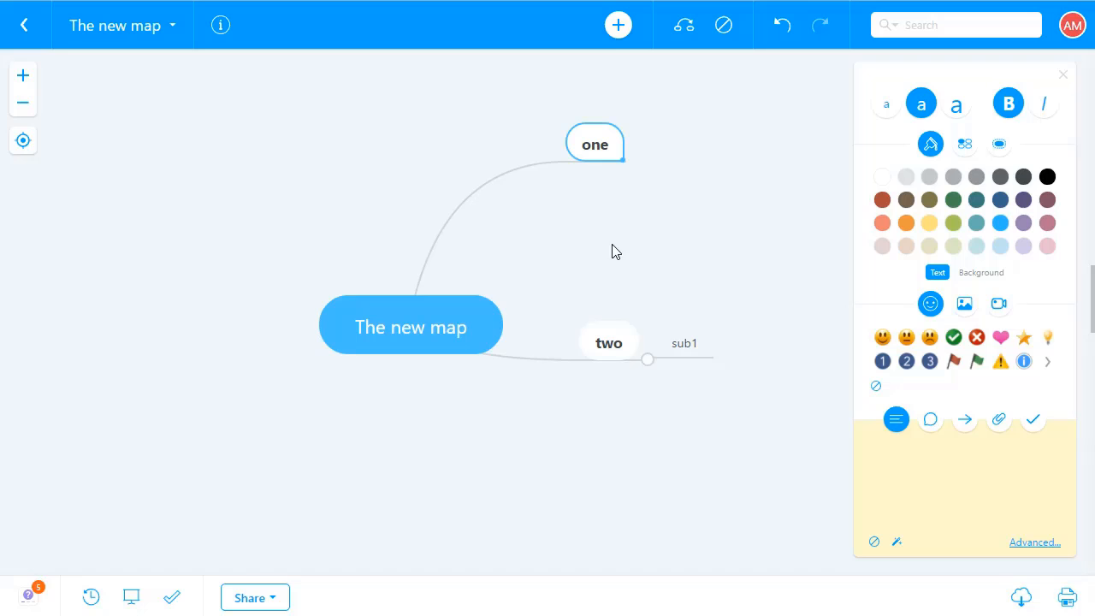
mouse_move(708, 137)
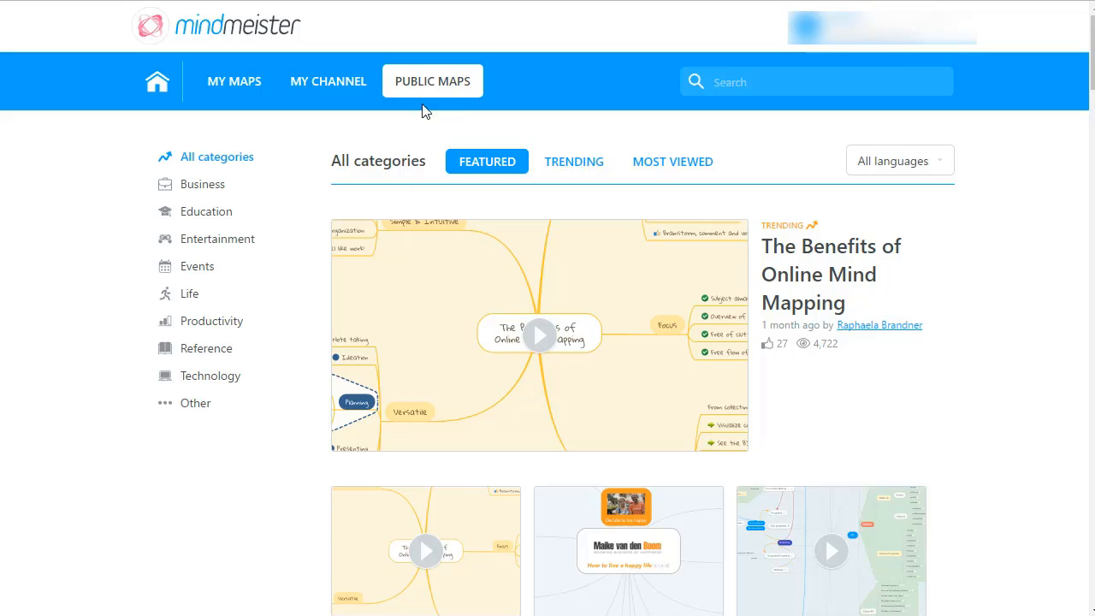
mouse_move(527, 118)
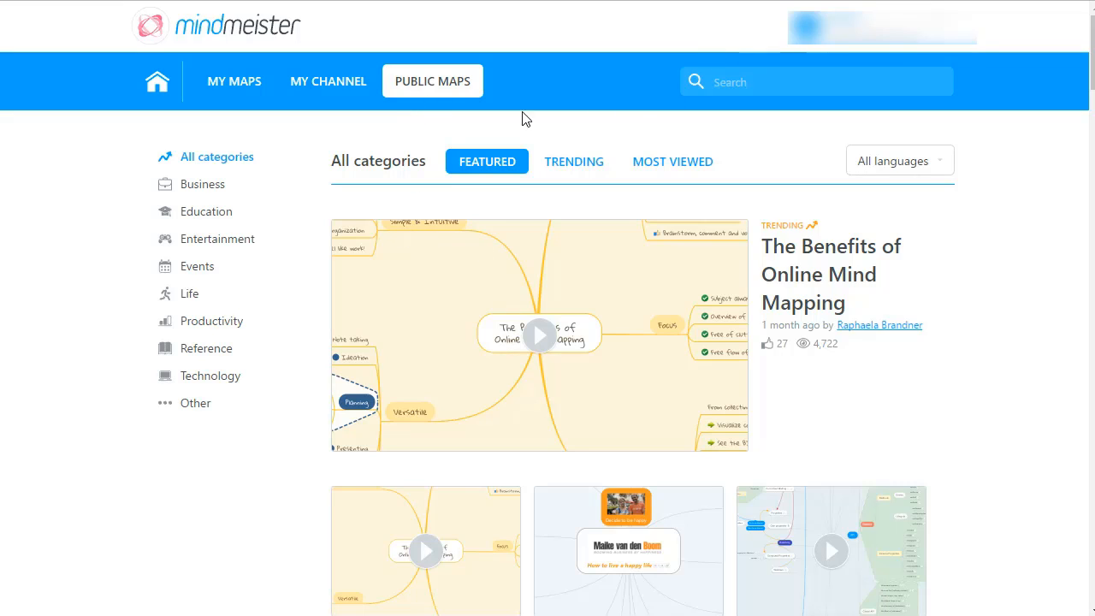
mouse_move(428, 123)
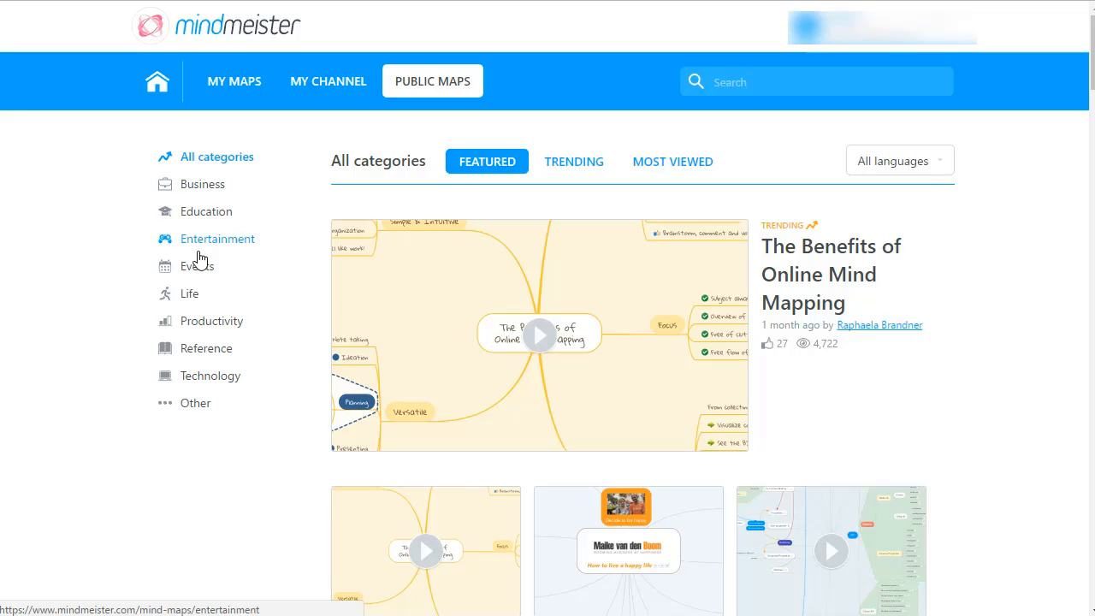
mouse_move(199, 249)
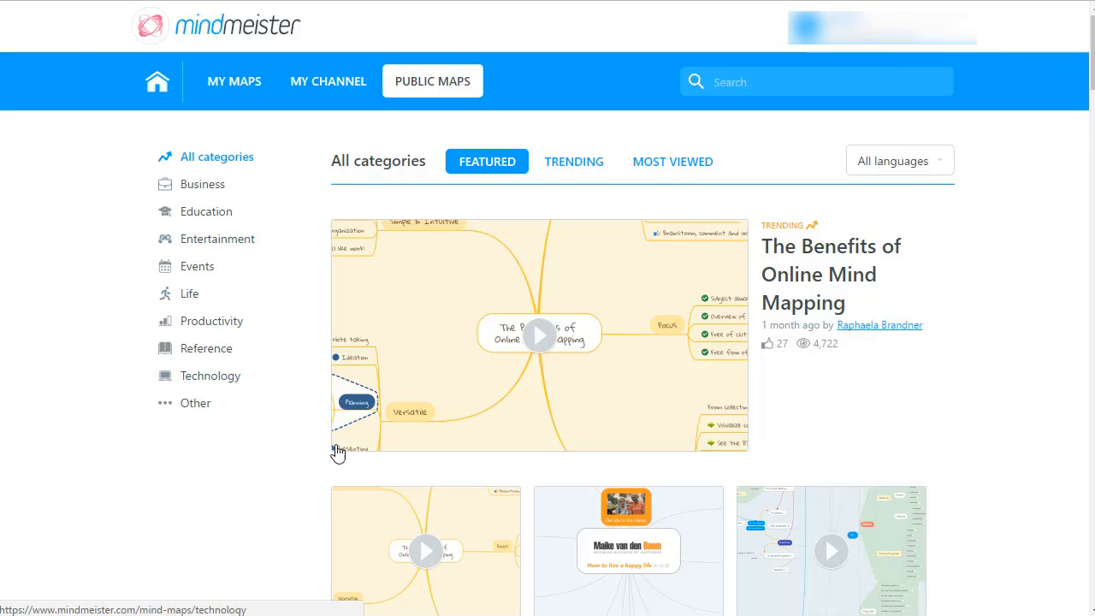
scroll("down", 3)
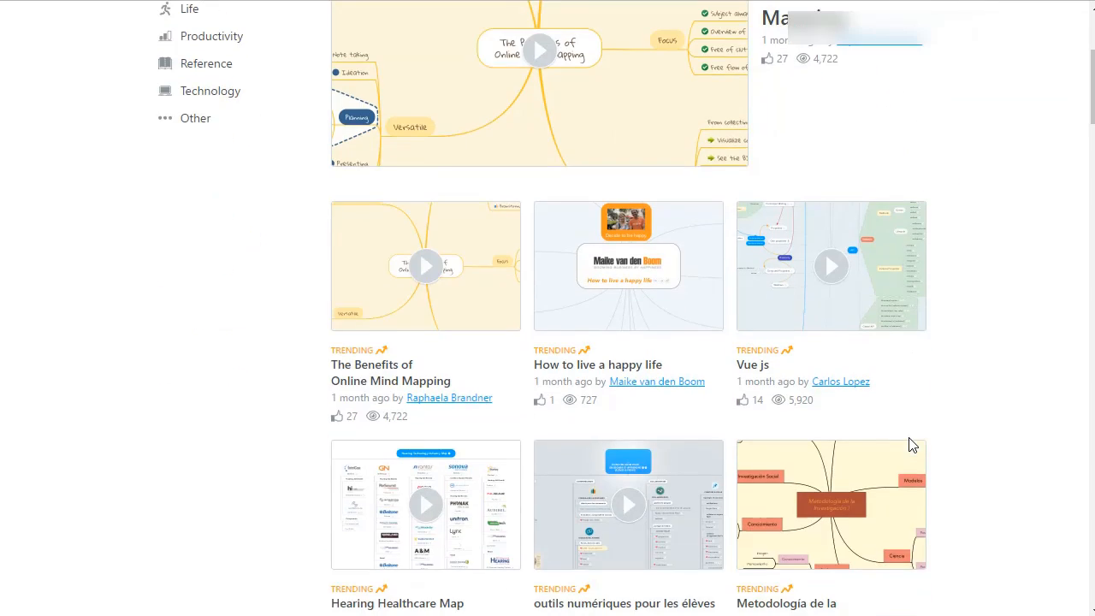
scroll("down", 3)
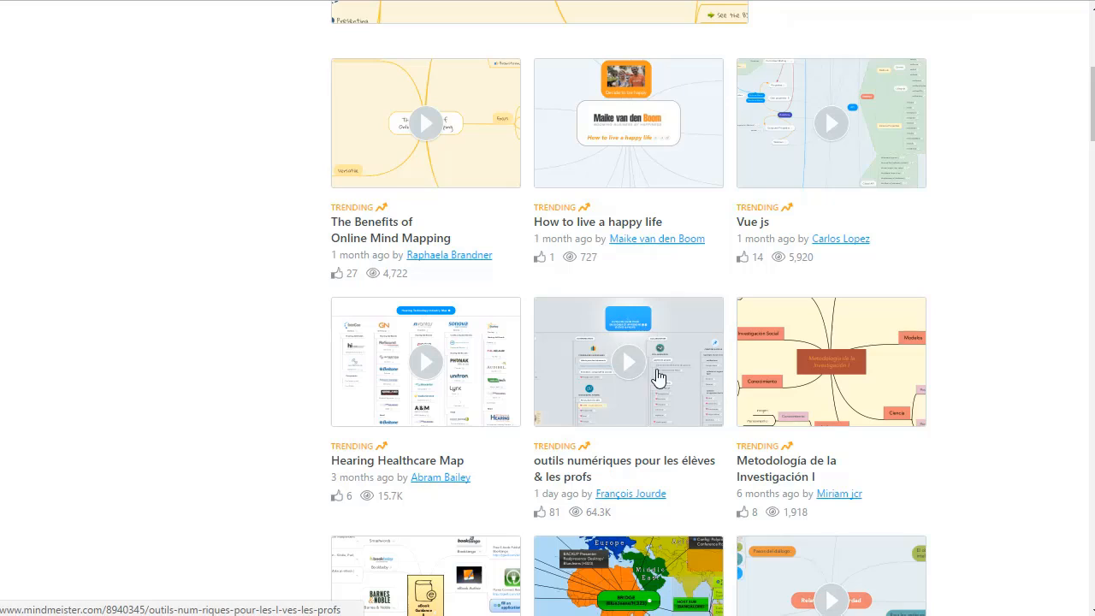
mouse_move(633, 363)
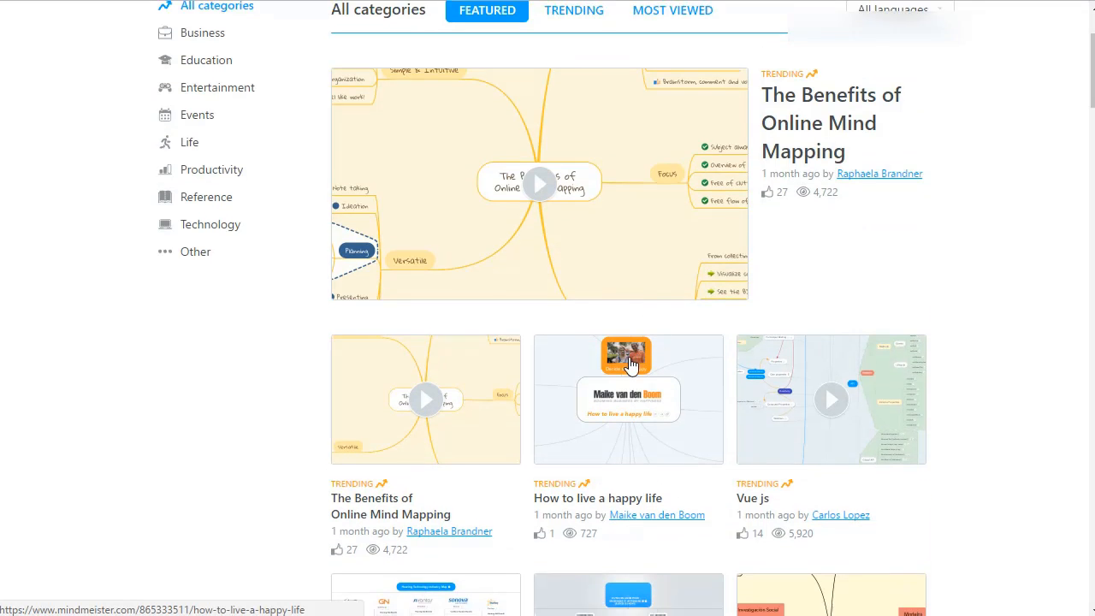
scroll("down", 3)
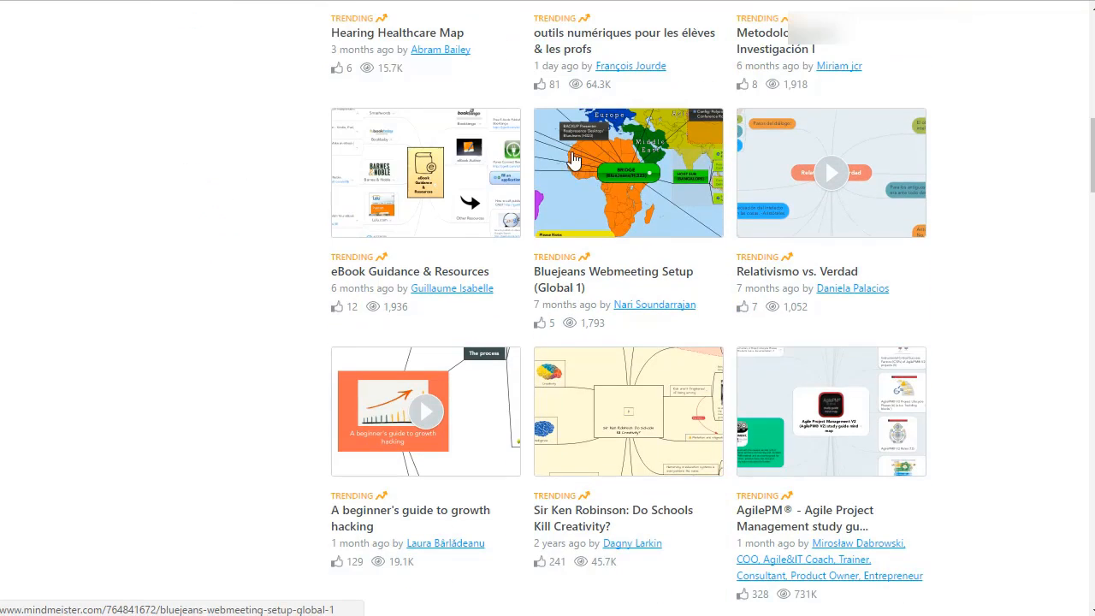
scroll("down", 3)
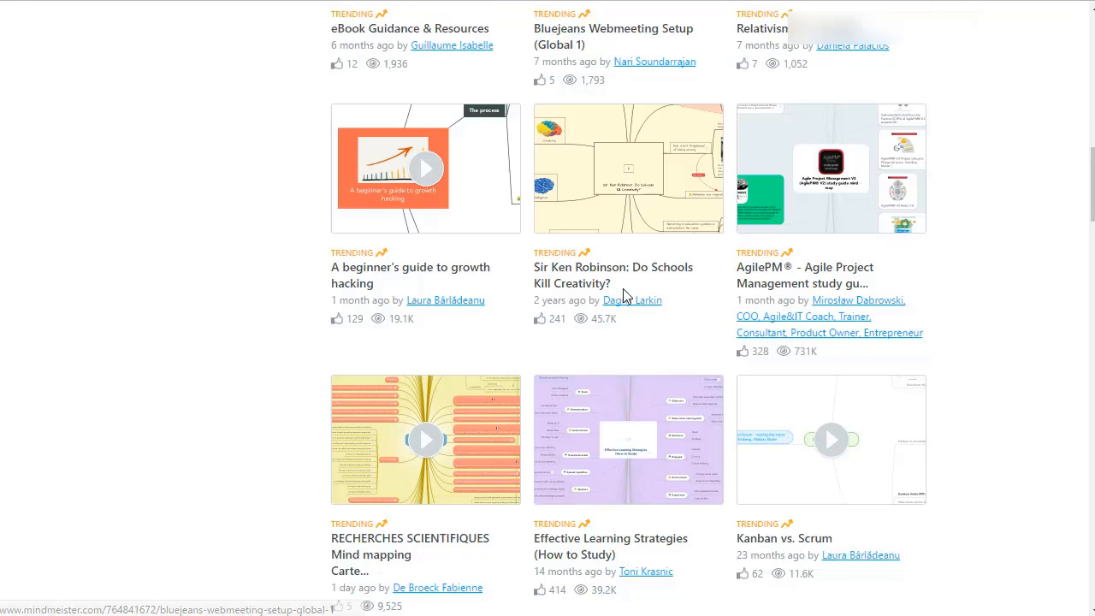
scroll("down", 3)
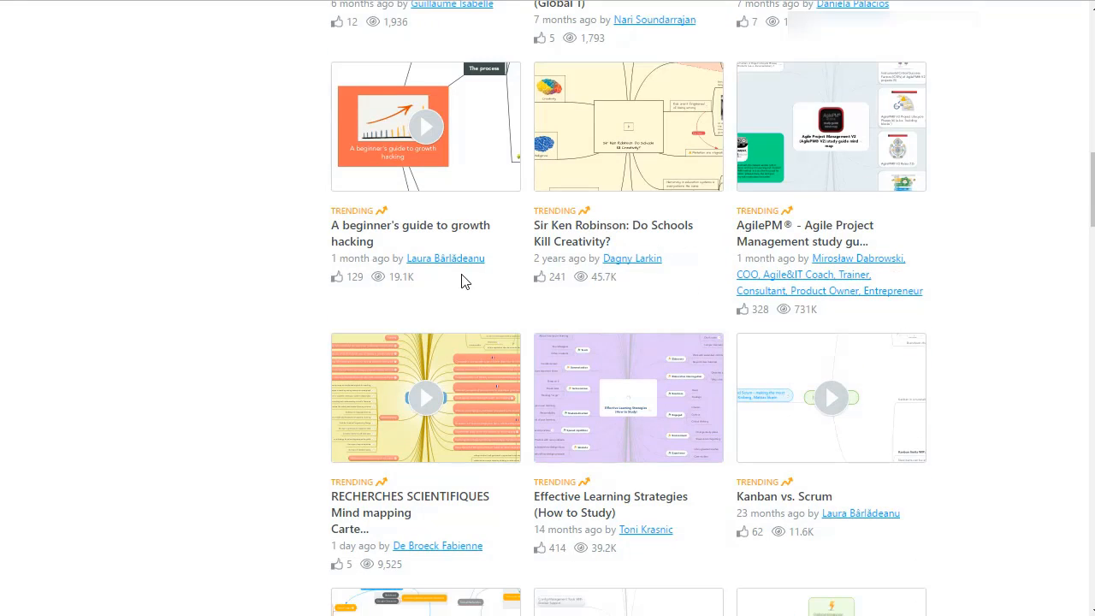
scroll("down", 3)
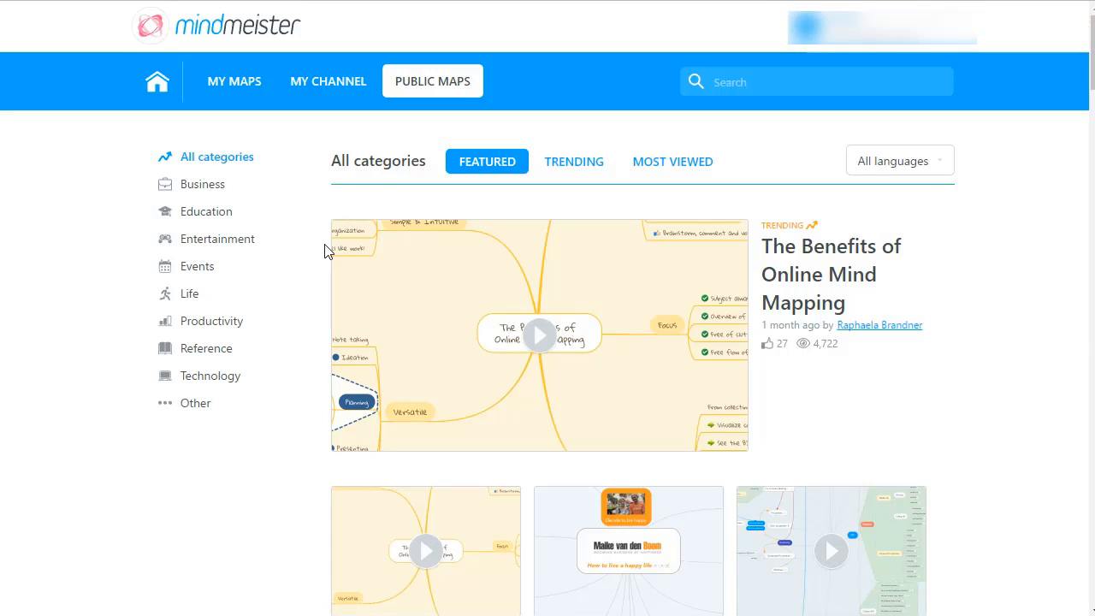
mouse_move(435, 219)
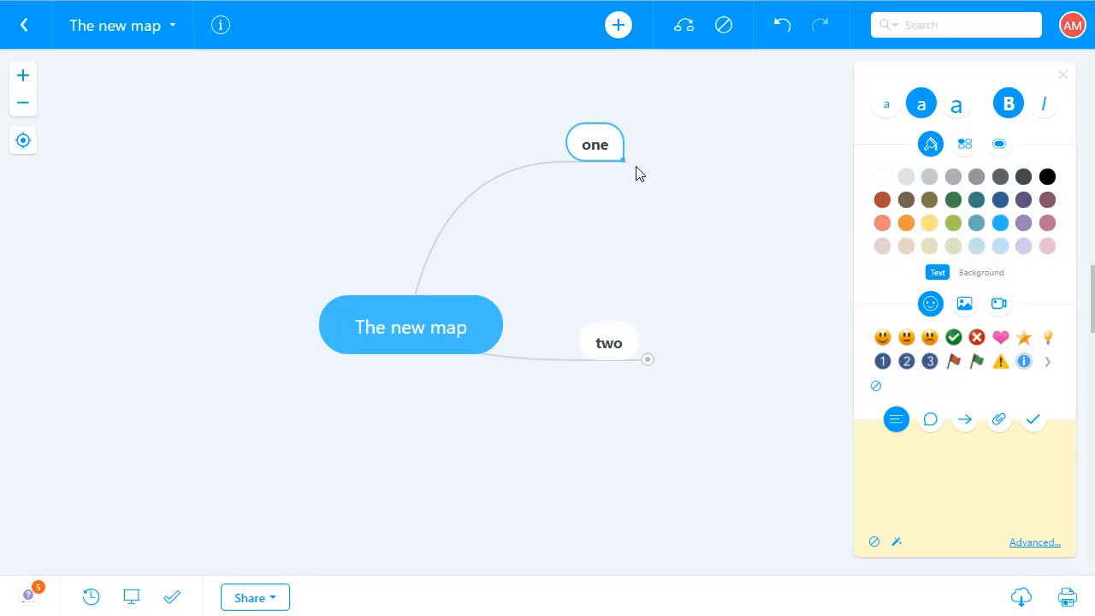
mouse_move(424, 338)
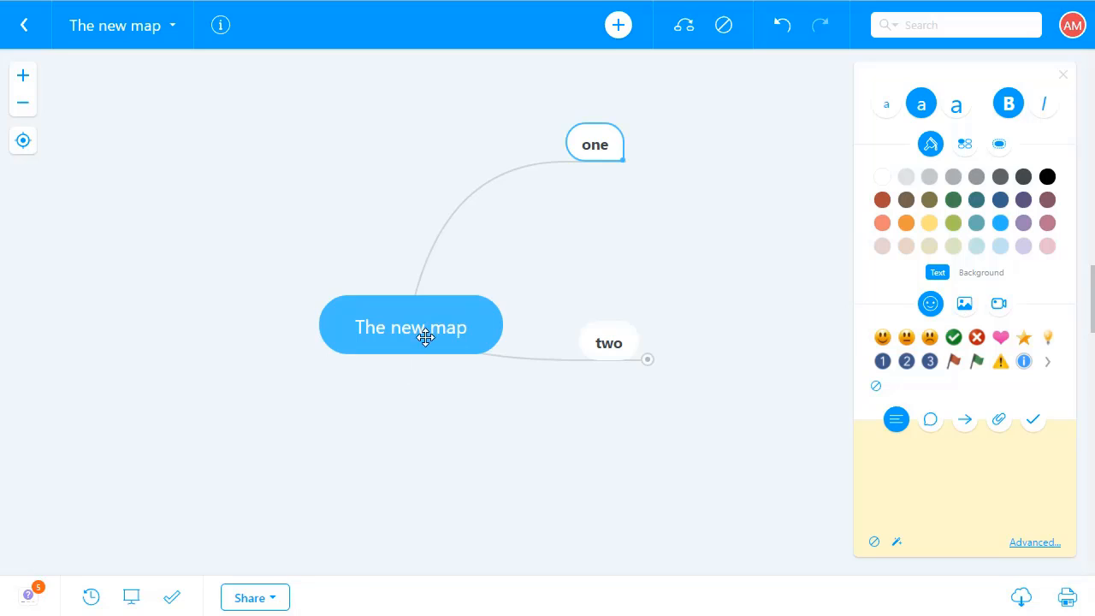
mouse_move(693, 285)
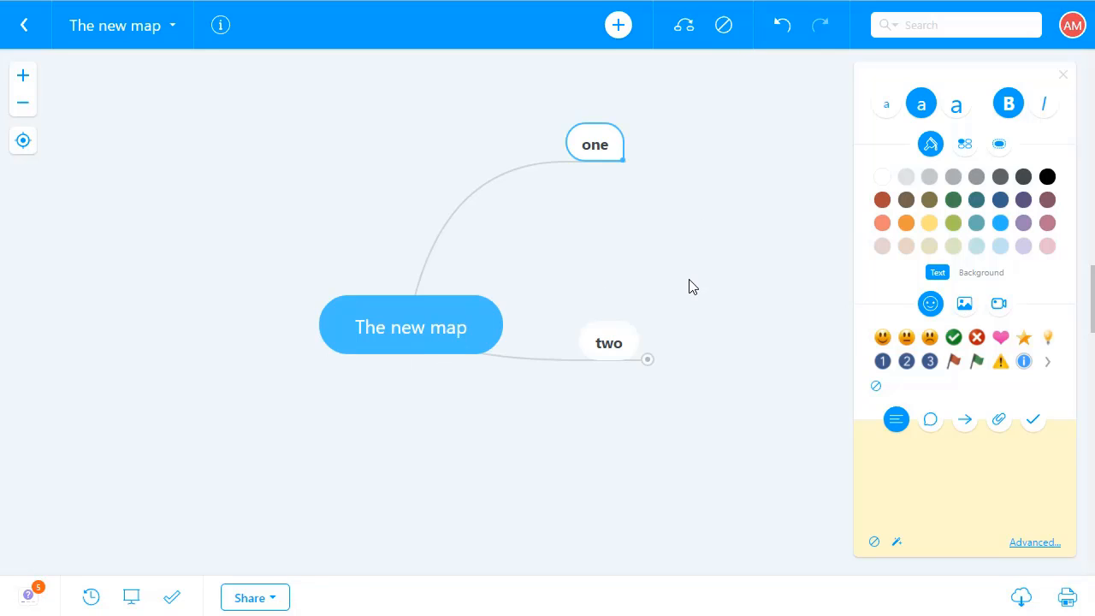
mouse_move(620, 257)
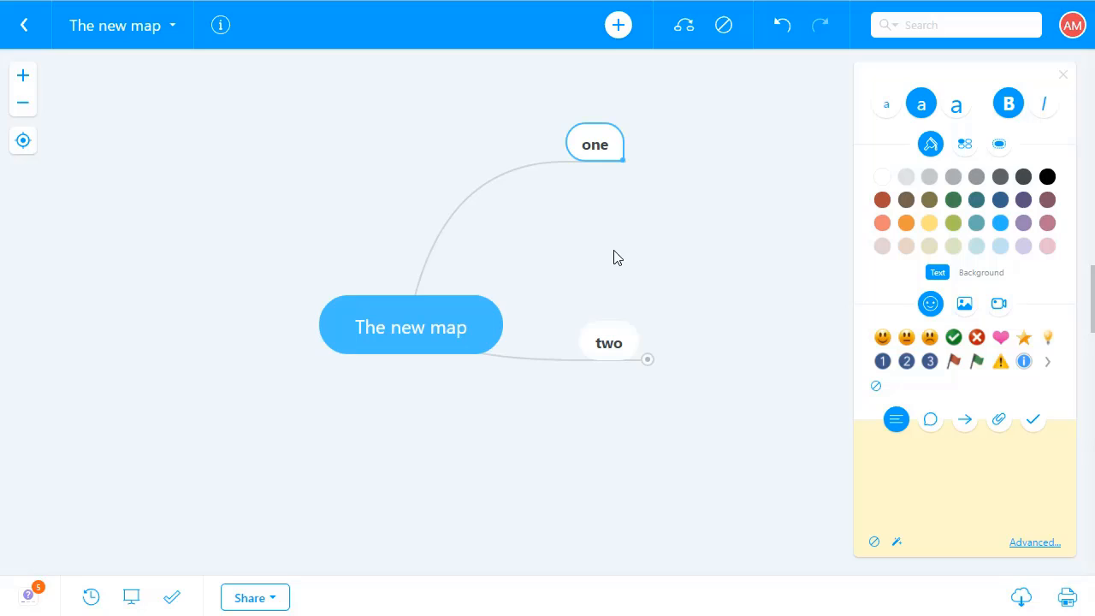
mouse_move(474, 315)
type("sub1")
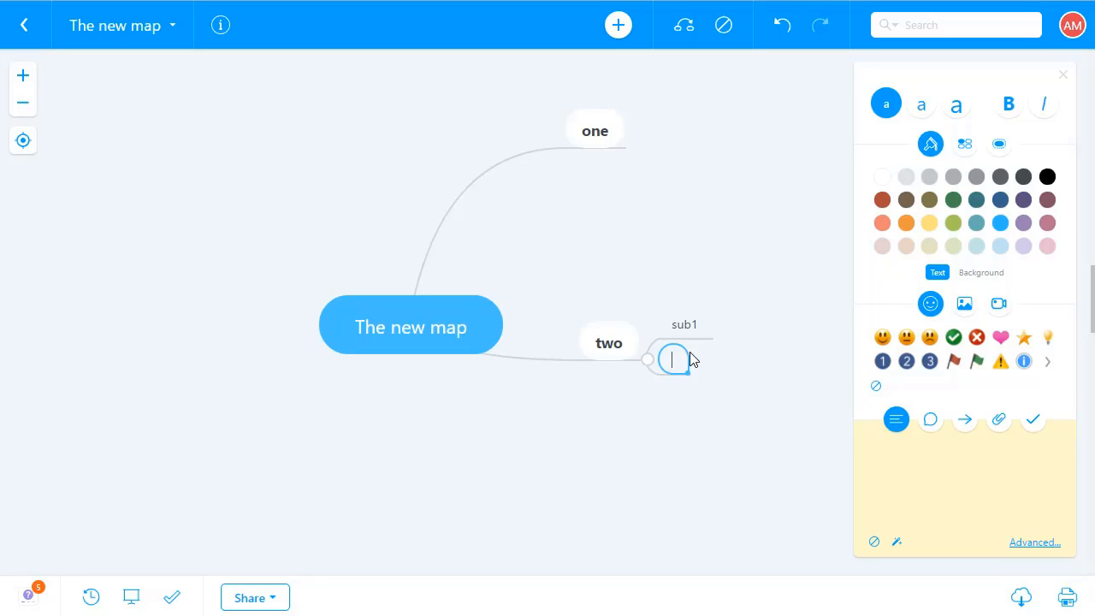
Step: Add subtopics 'sub2' and 'sub3' under 'two' alongside 'sub1'
type("sub2")
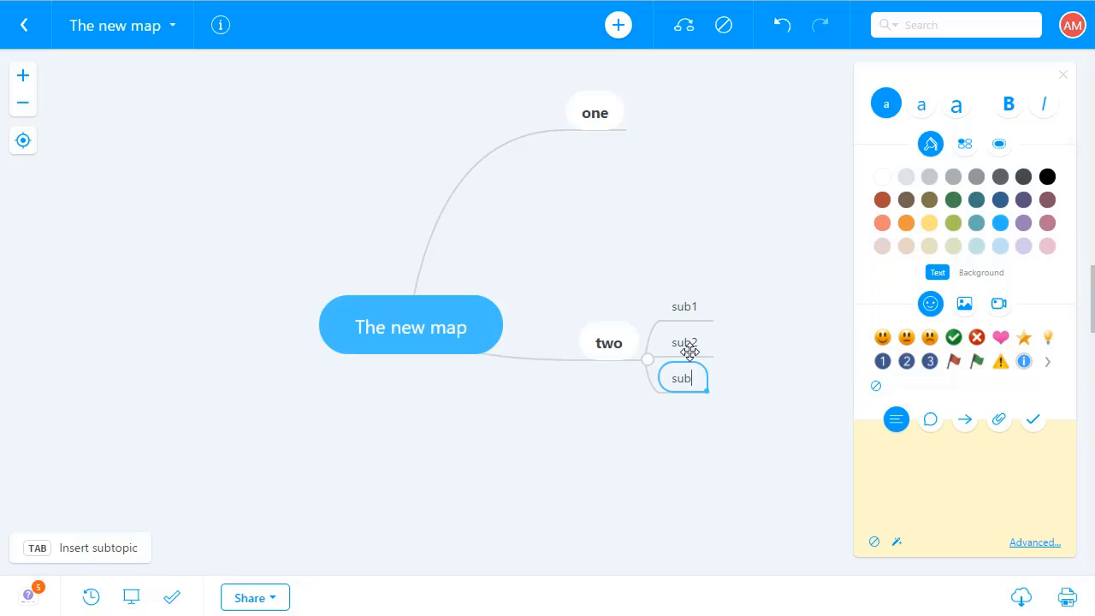
type("3")
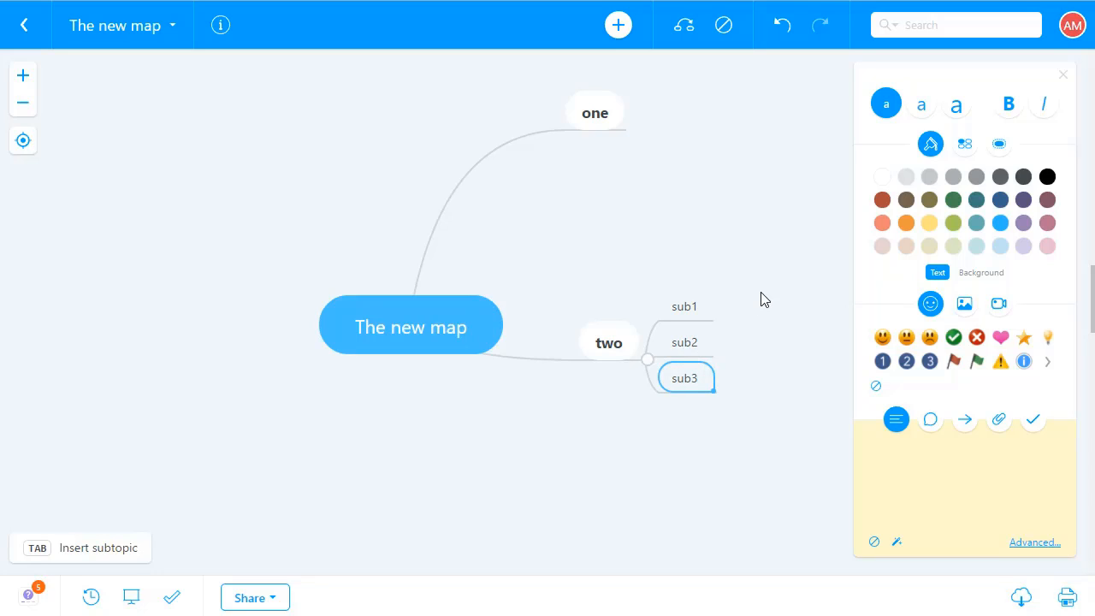
double_click(685, 378)
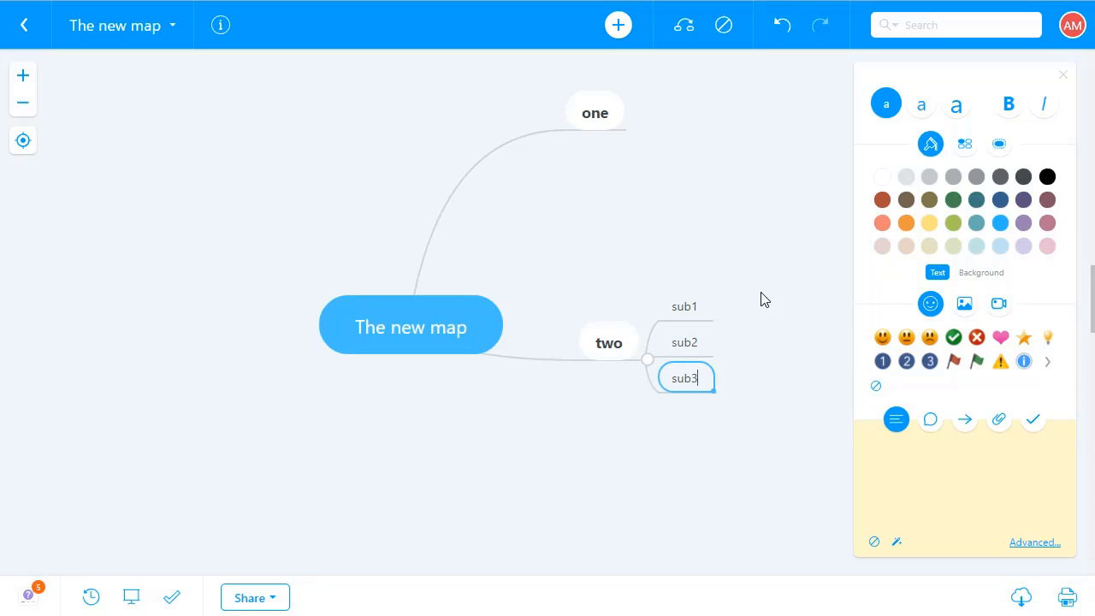
mouse_move(660, 311)
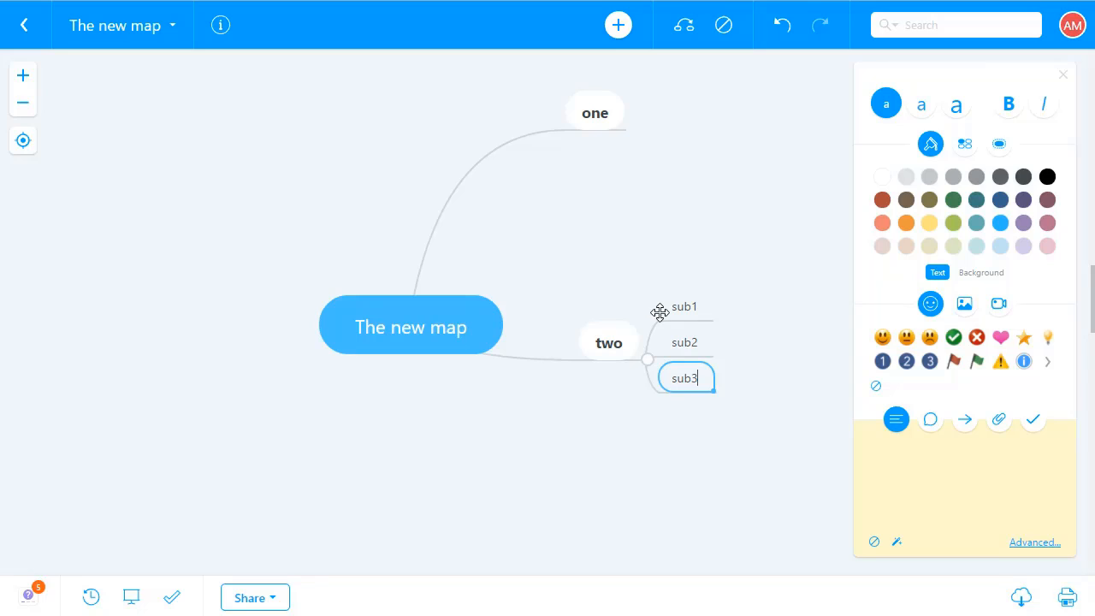